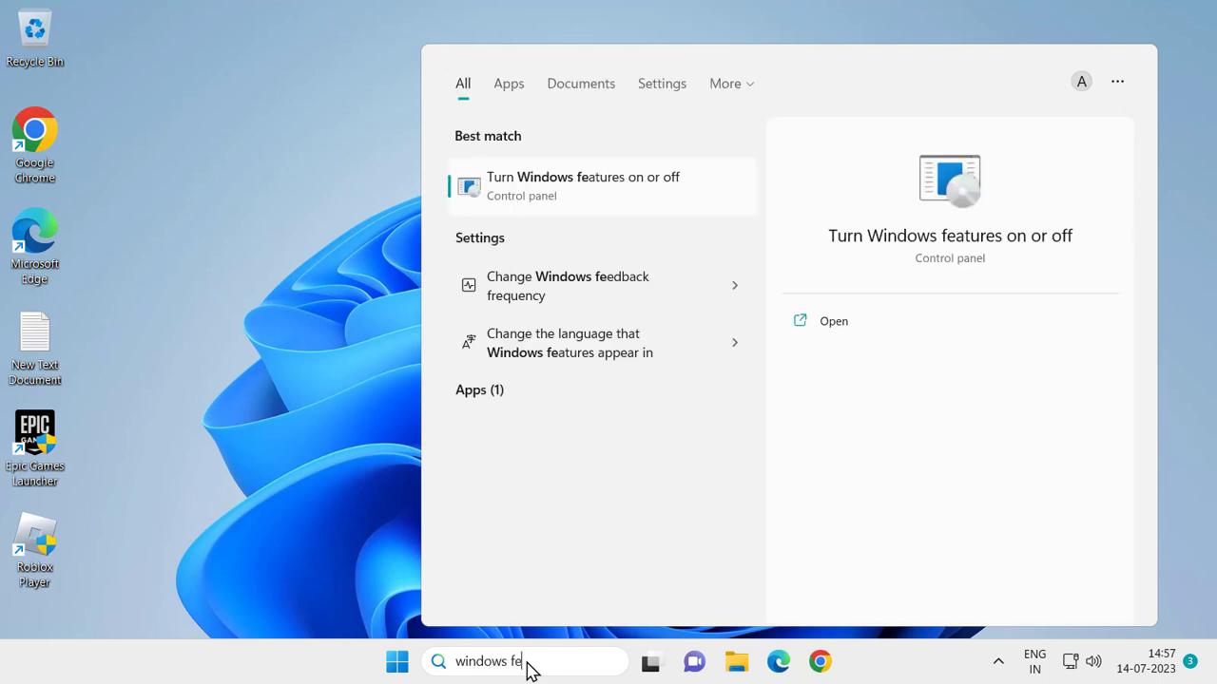
mouse_move(827, 333)
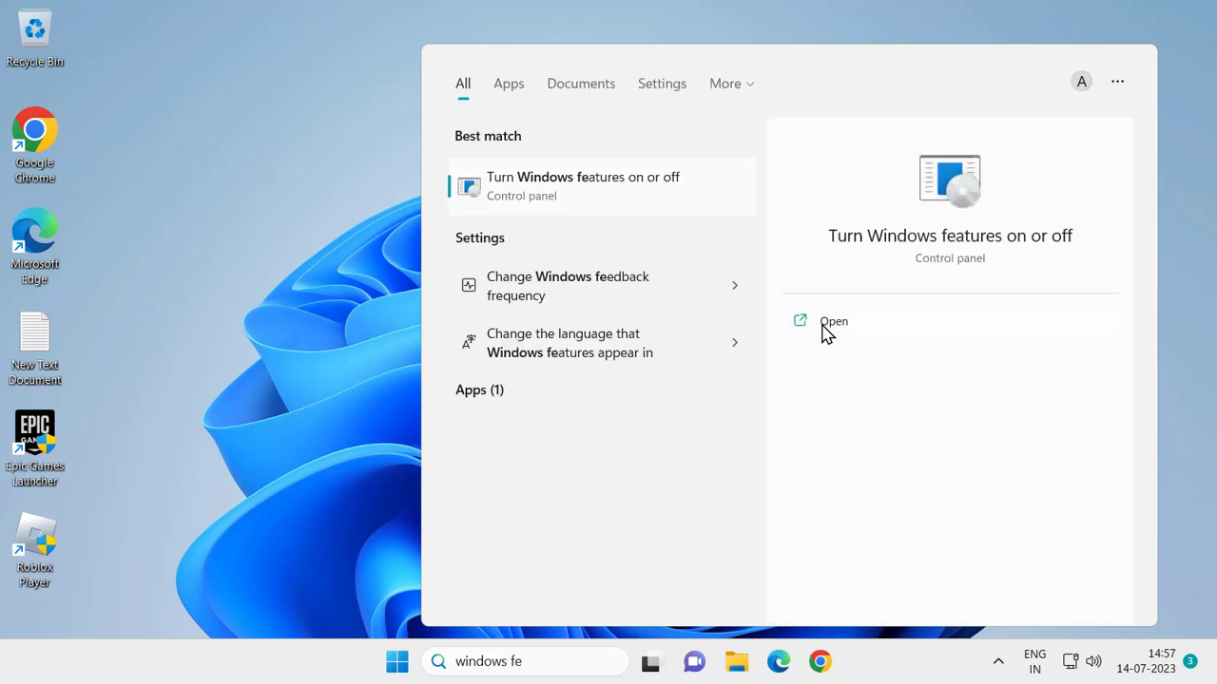
Open the 'Turn Windows features on or off' result from Windows Search.
left_click(832, 322)
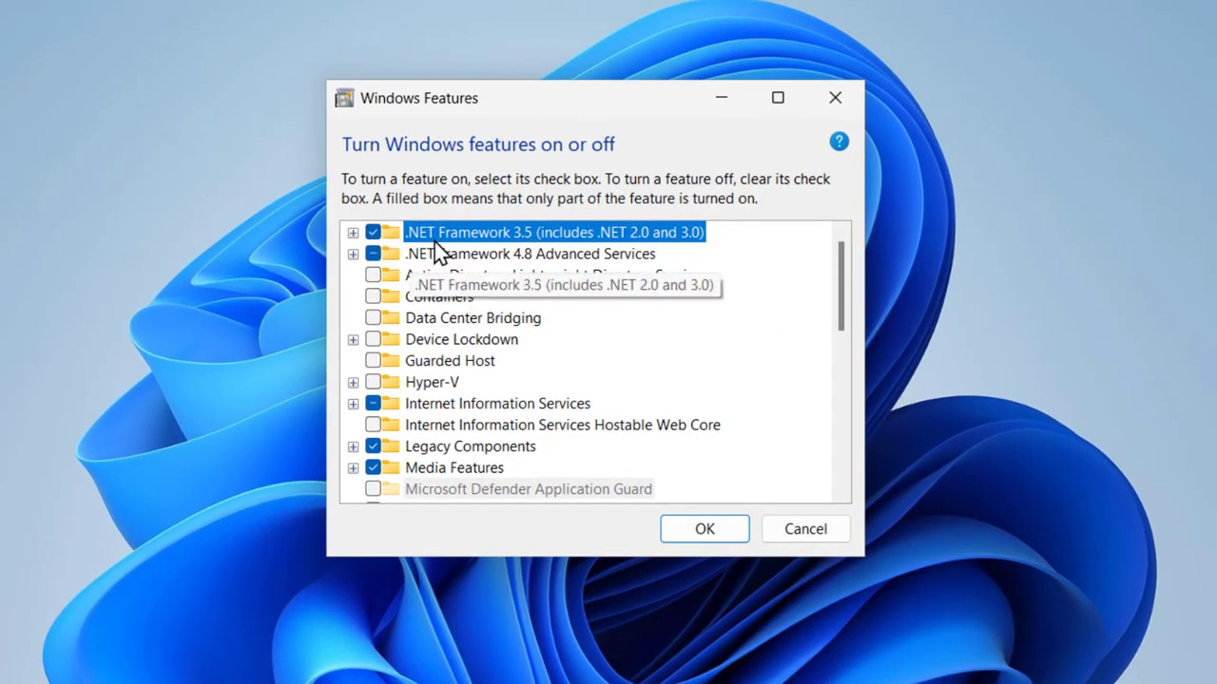
mouse_move(525, 251)
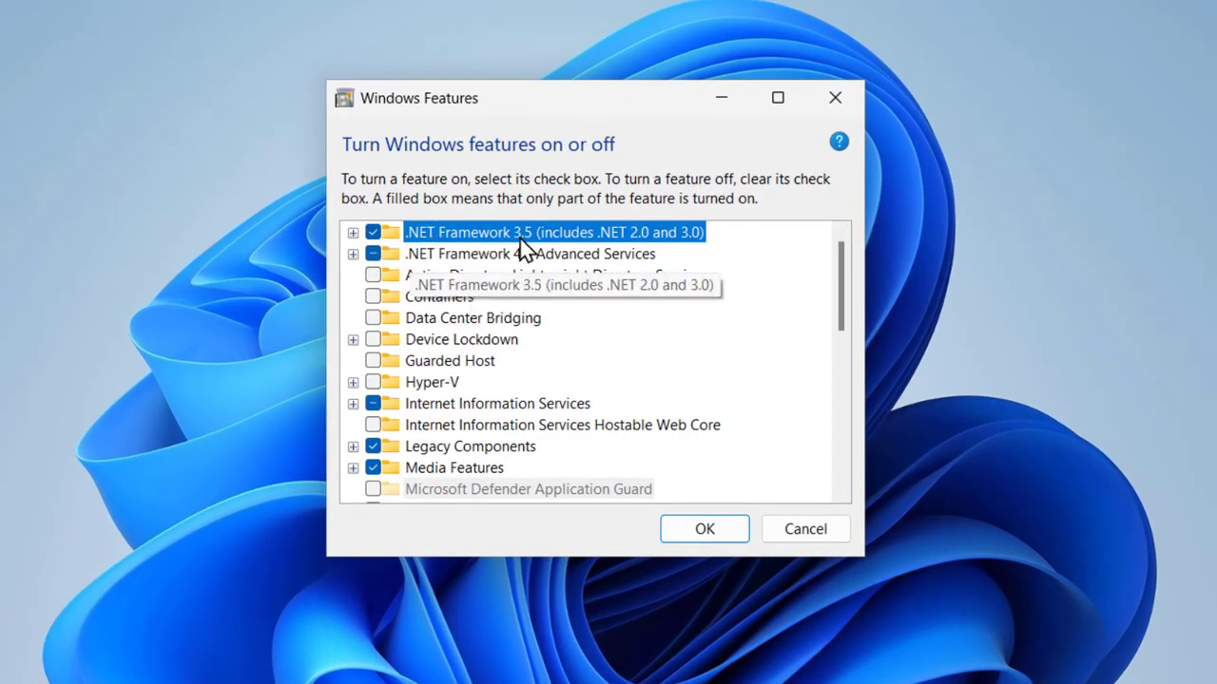
Expand .NET Framework 3.5 to confirm both WCF activation components are checked, then close Windows Features.
left_click(354, 232)
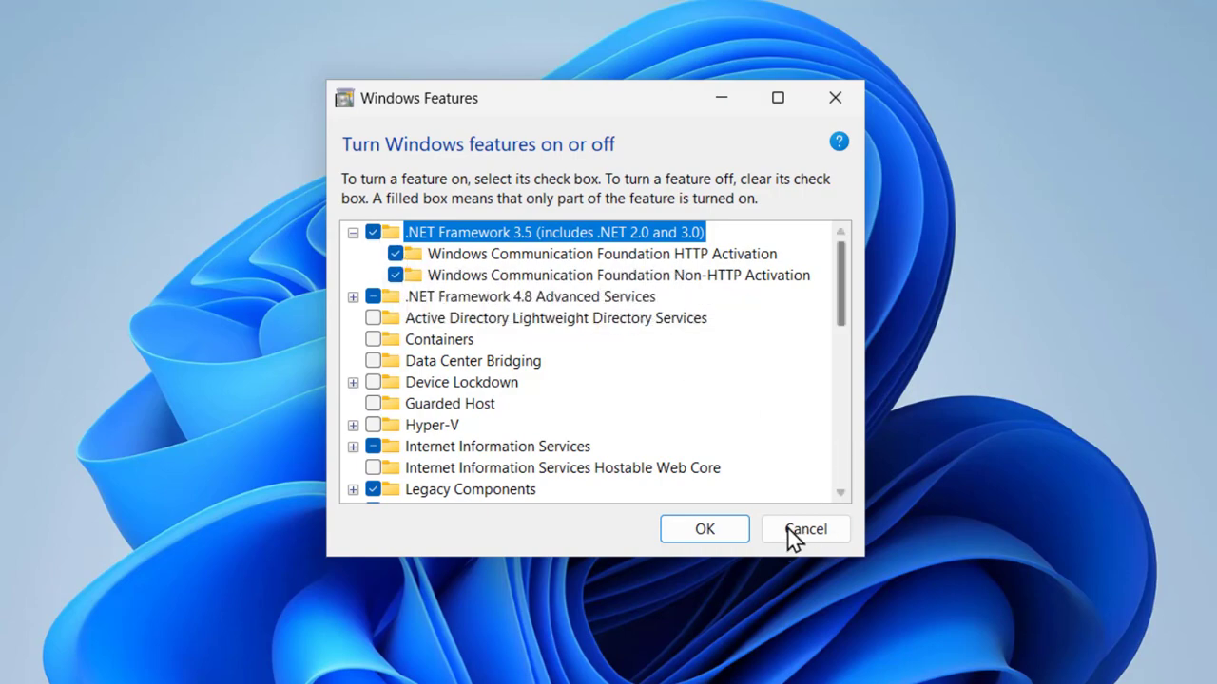
left_click(806, 529)
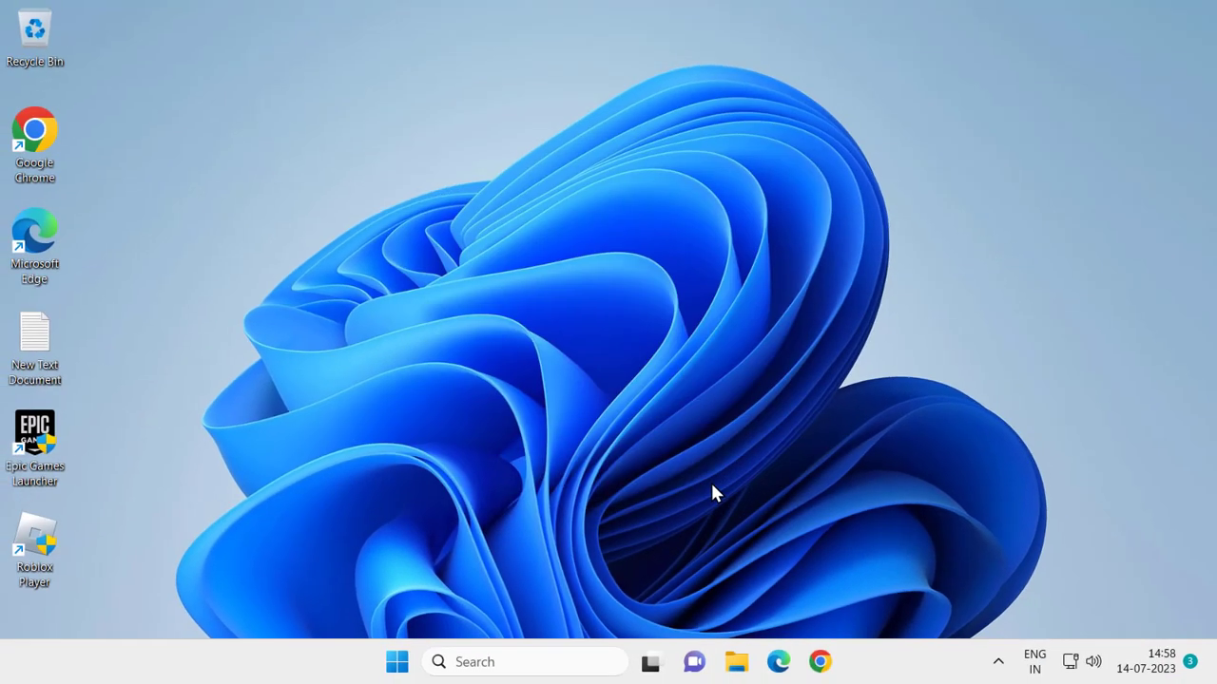
mouse_move(741, 369)
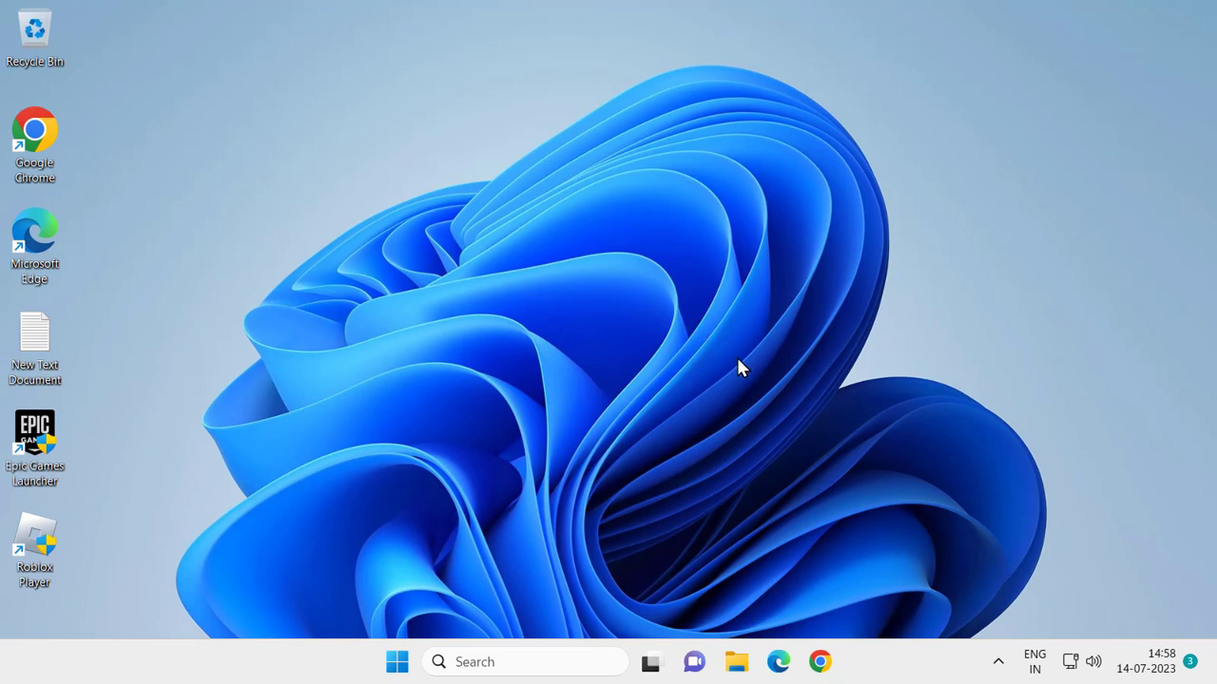
mouse_move(798, 388)
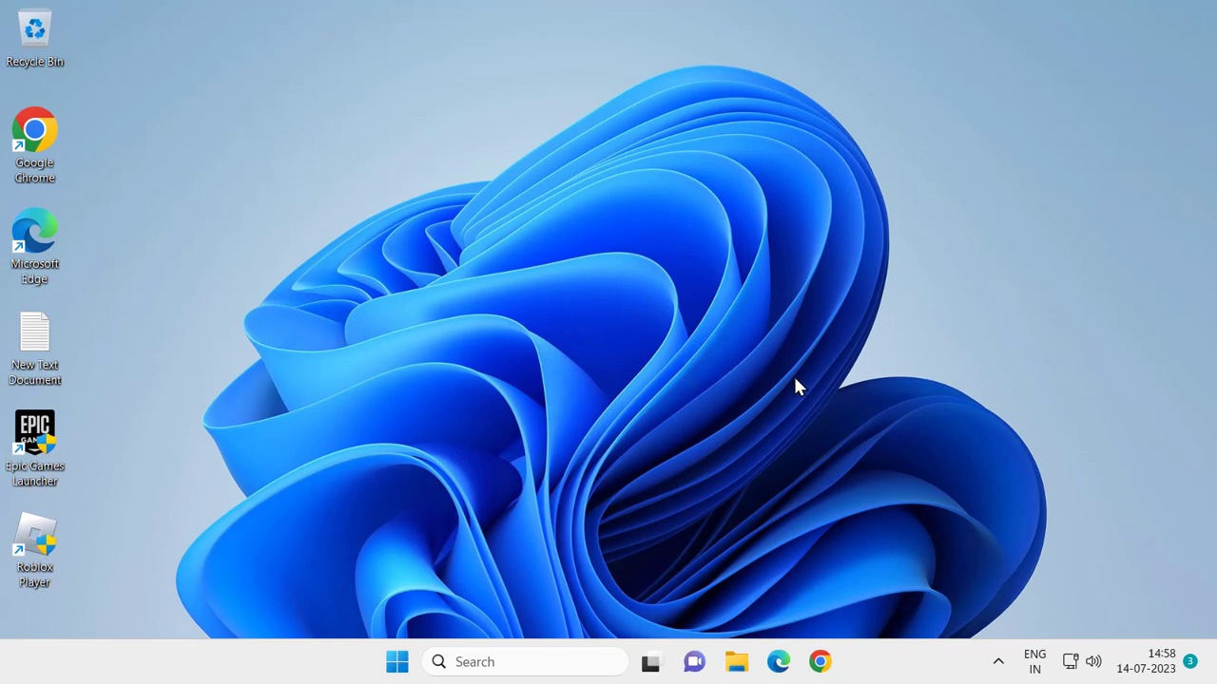
mouse_move(635, 429)
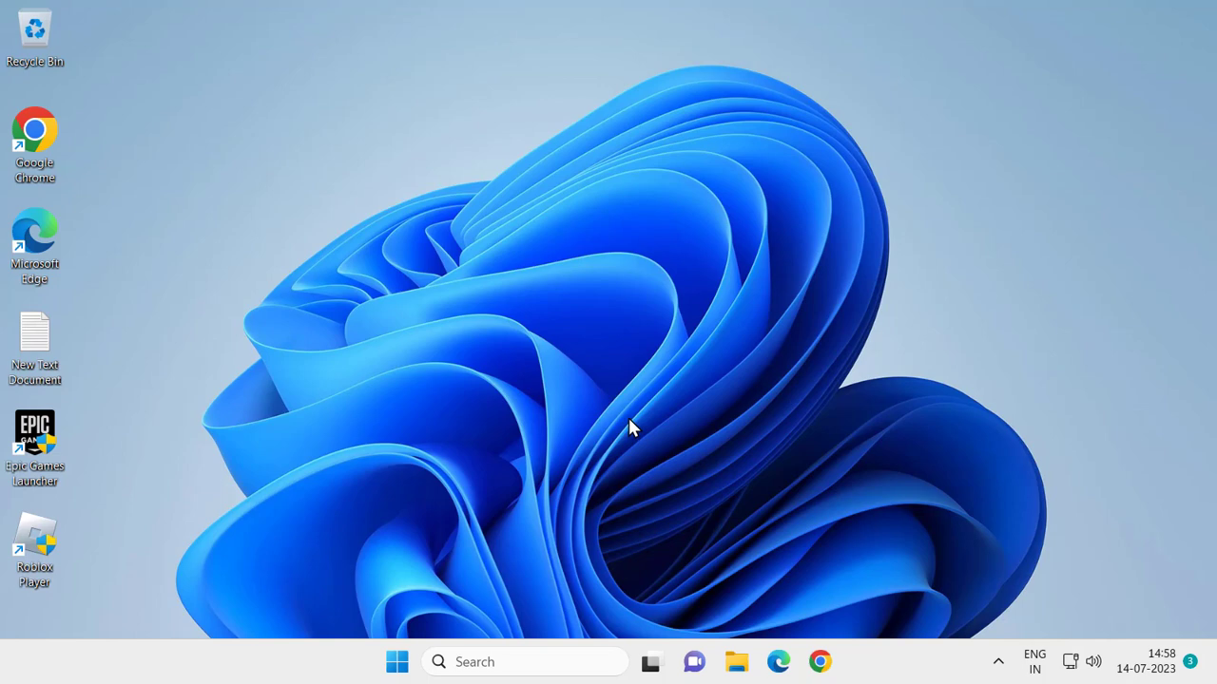
mouse_move(513, 627)
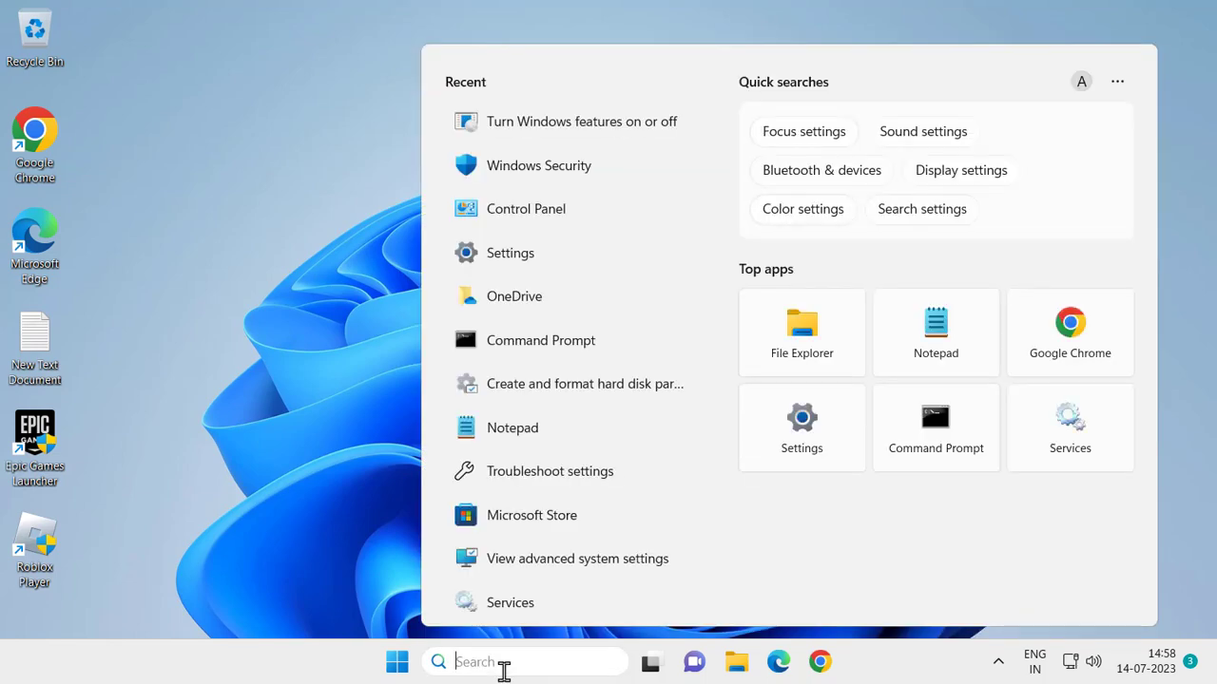
Search for 'cmd' and launch Command Prompt as administrator.
type("cmd")
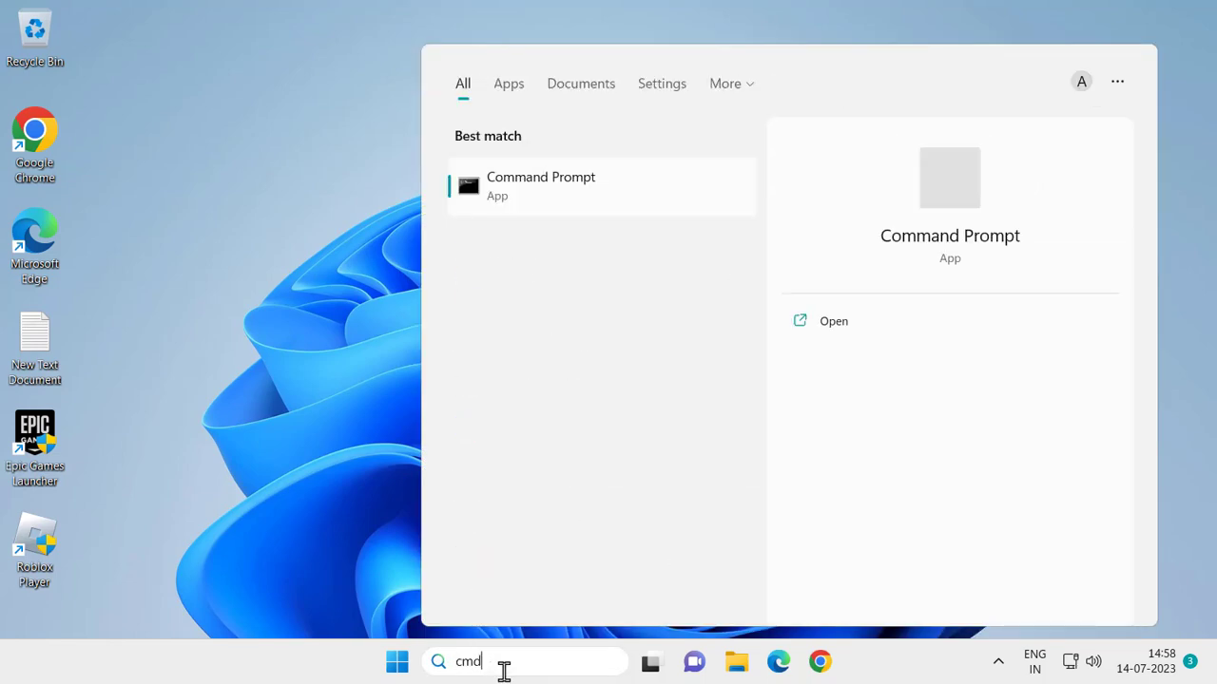
mouse_move(567, 200)
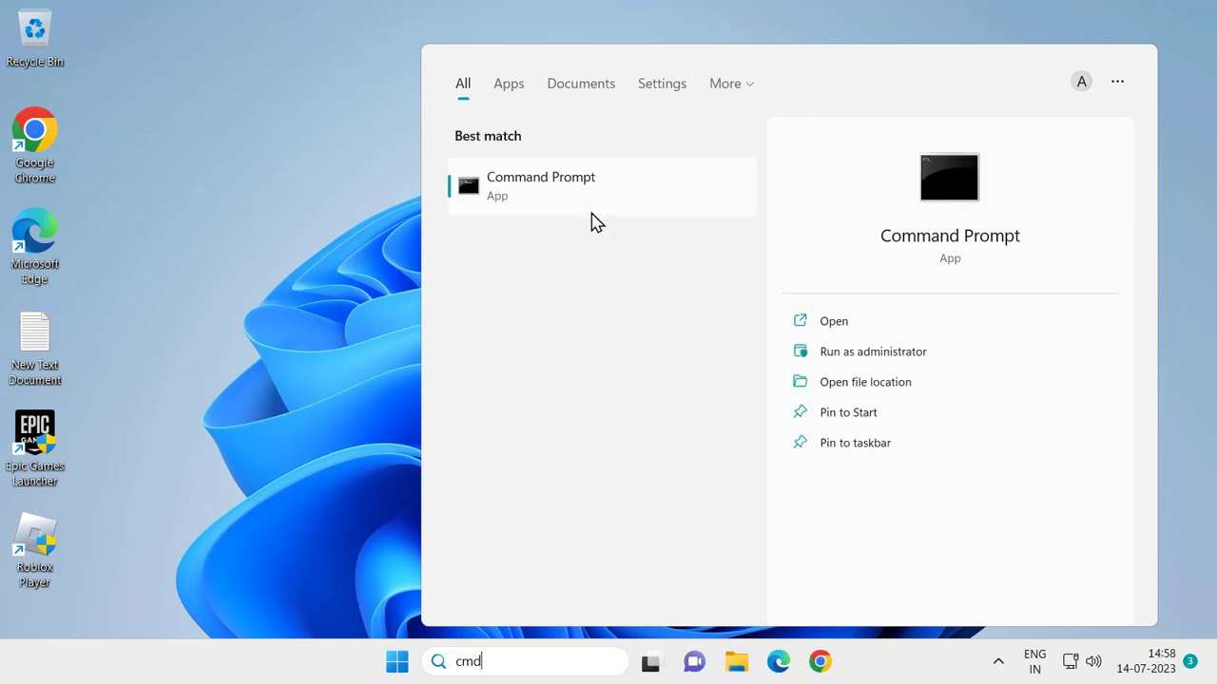
left_click(871, 350)
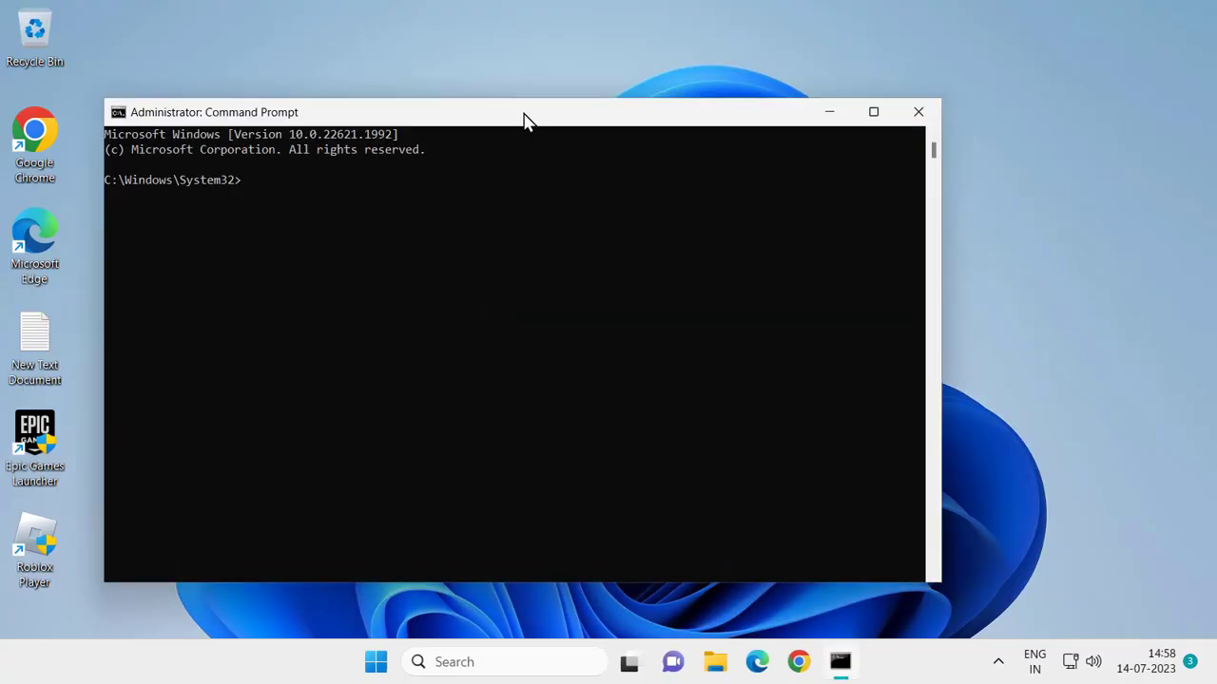
Enter the command 'sfc /scannow' in the elevated Command Prompt.
type("sfc")
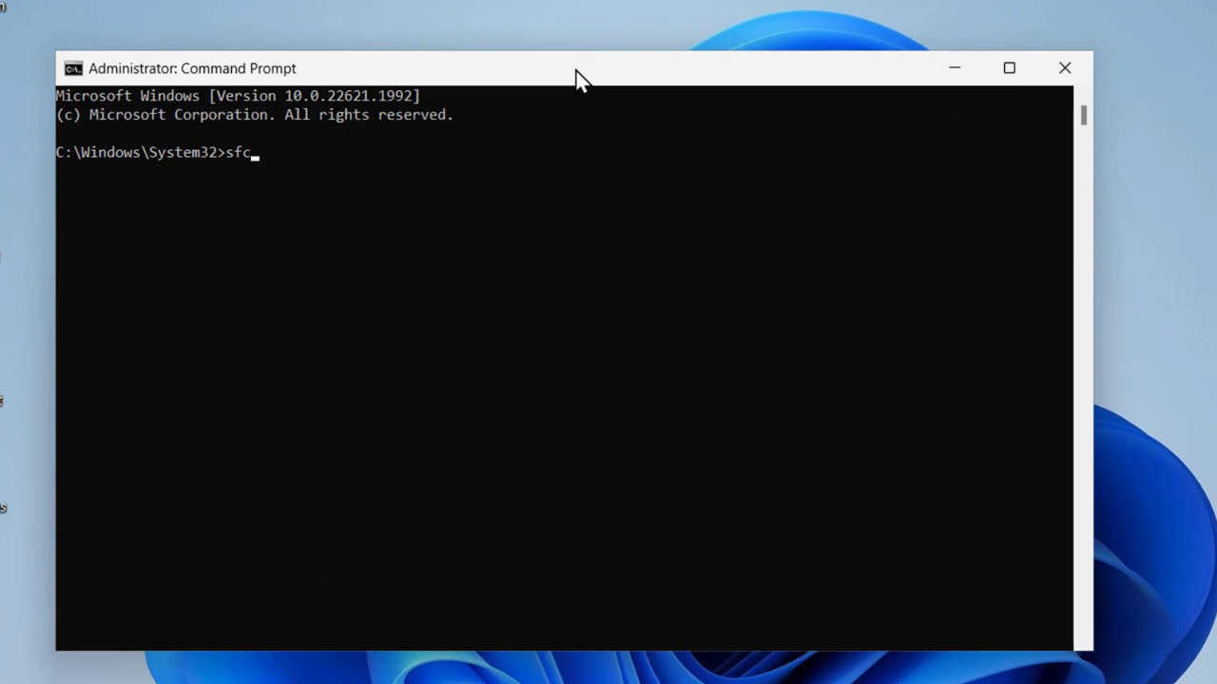
type("/sca")
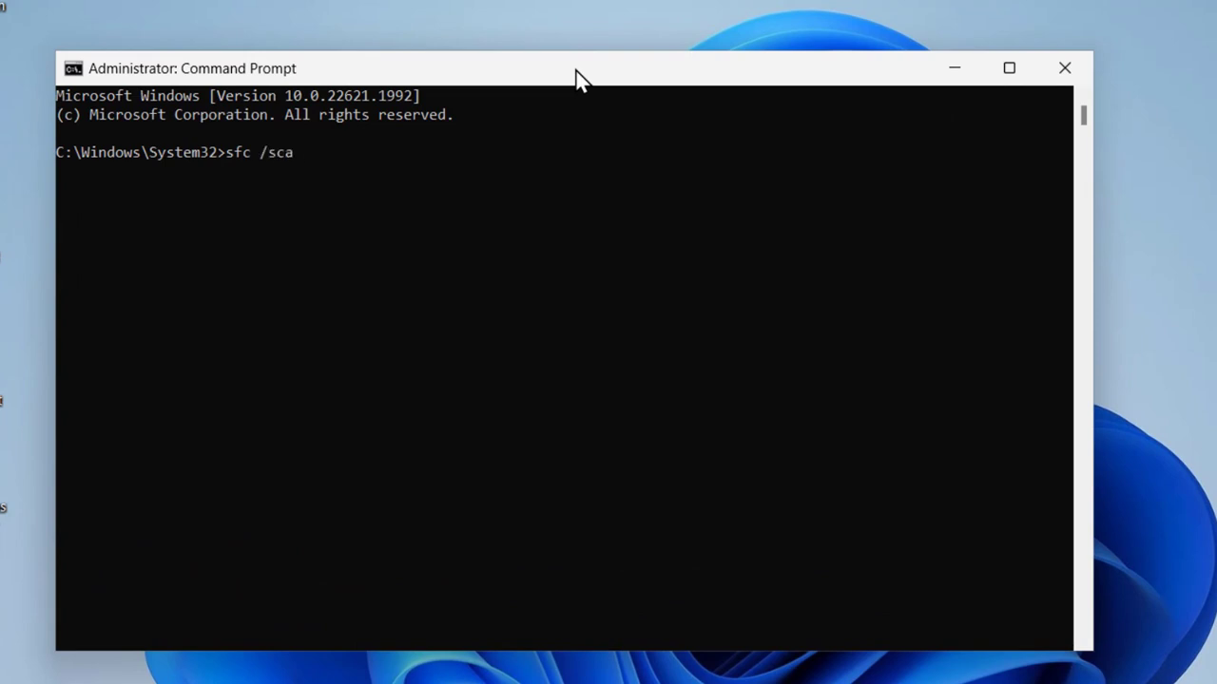
type("nno")
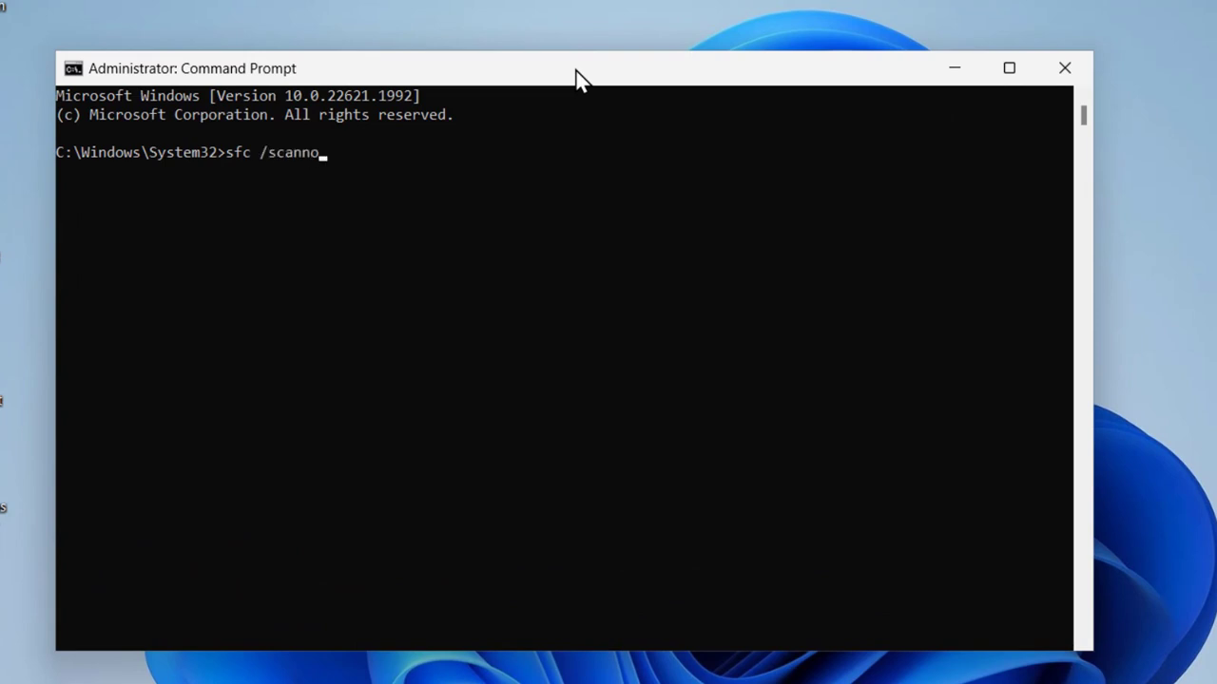
type("w")
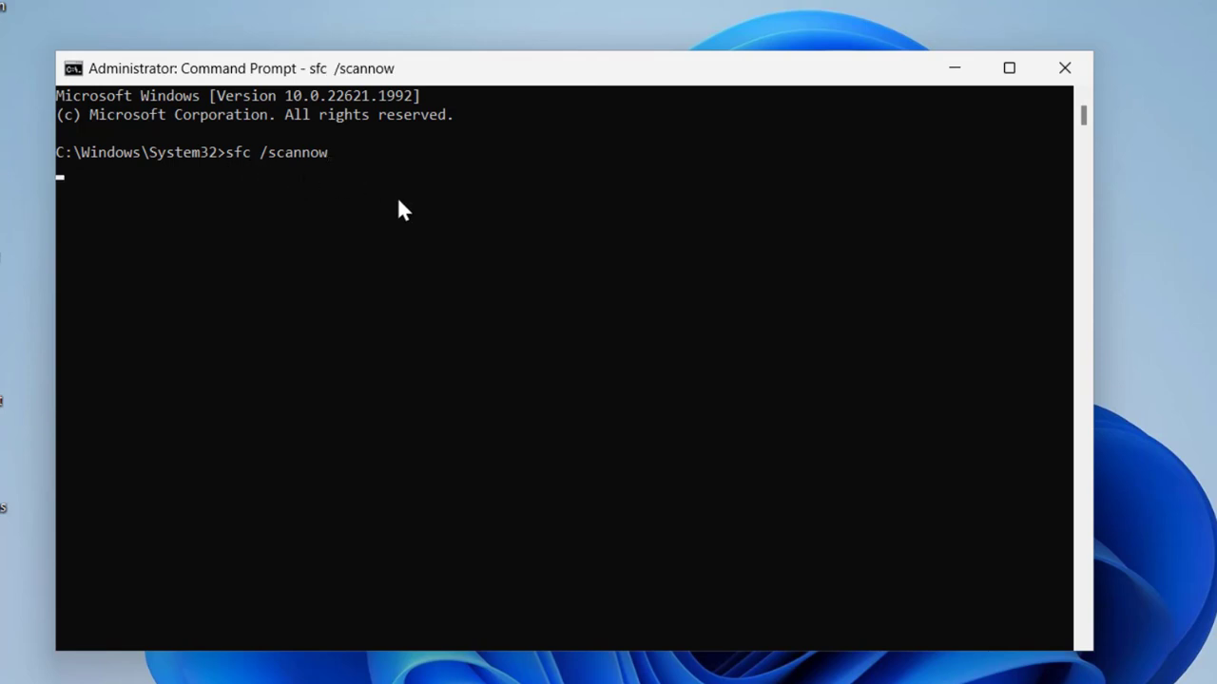
Run sfc /scannow and let the verification phase begin.
key("enter")
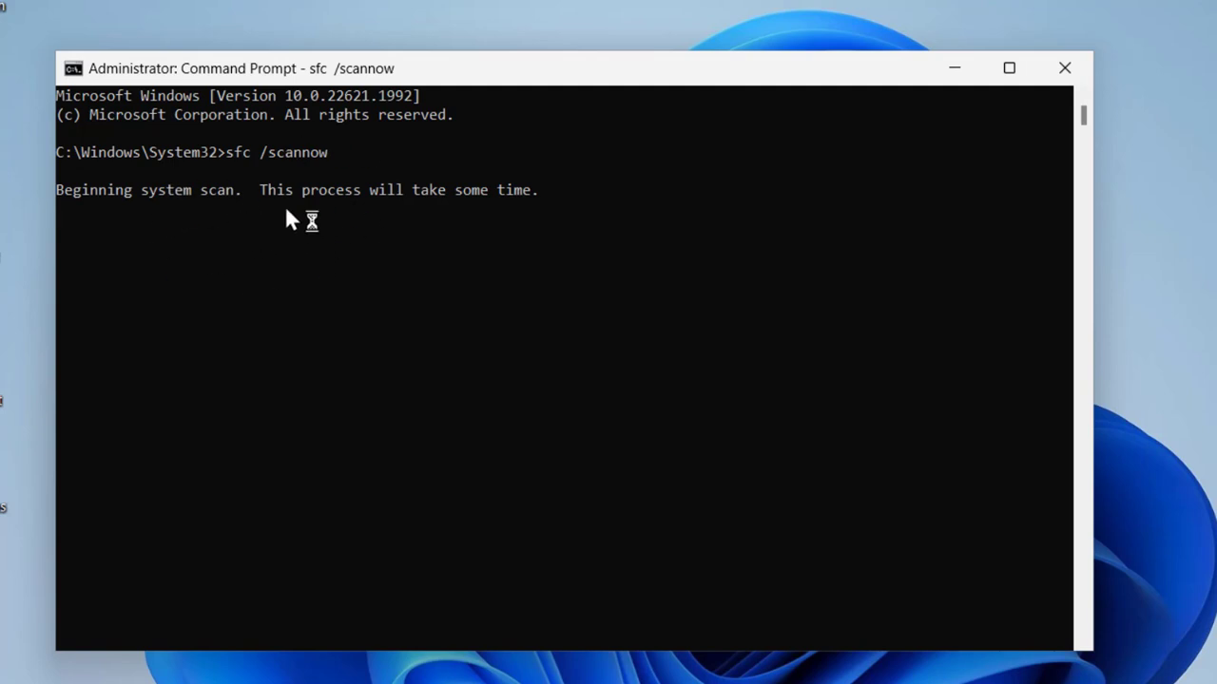
mouse_move(589, 240)
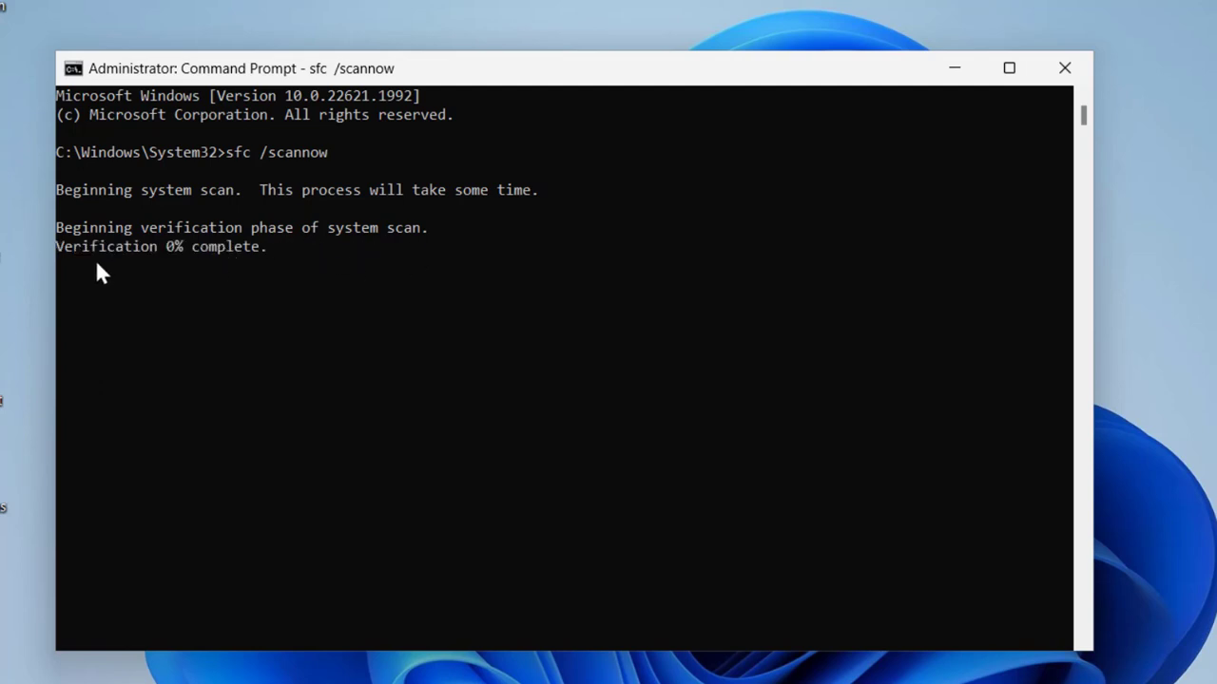
mouse_move(190, 276)
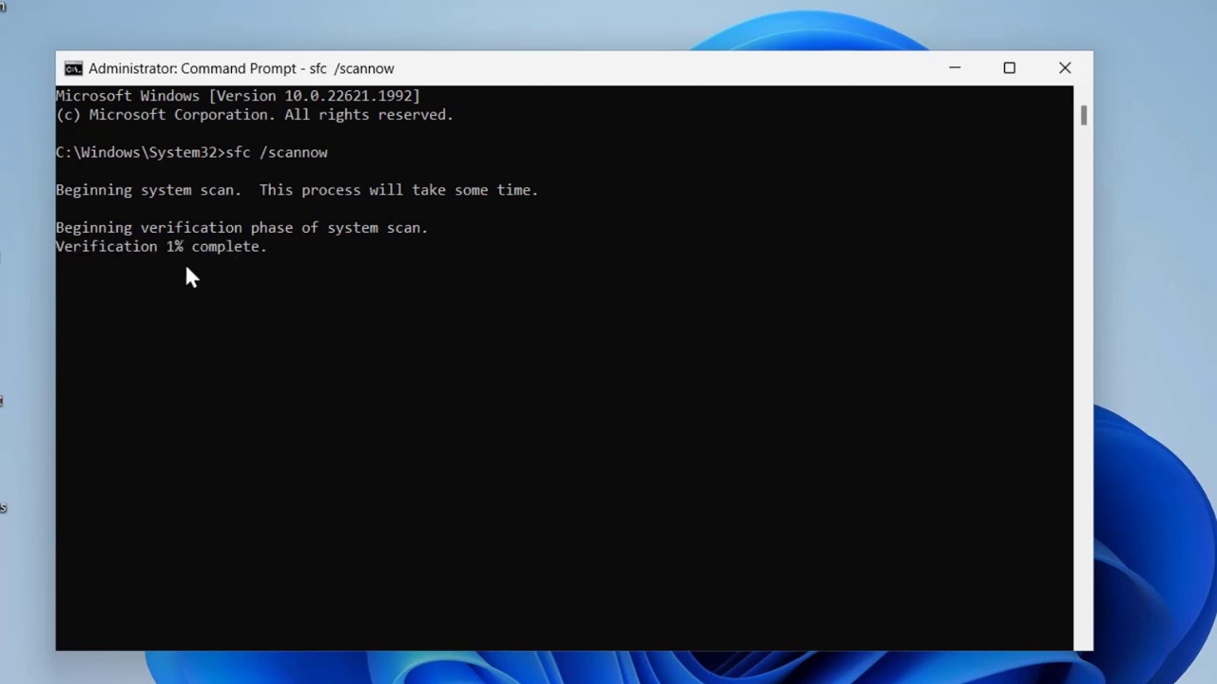
mouse_move(485, 359)
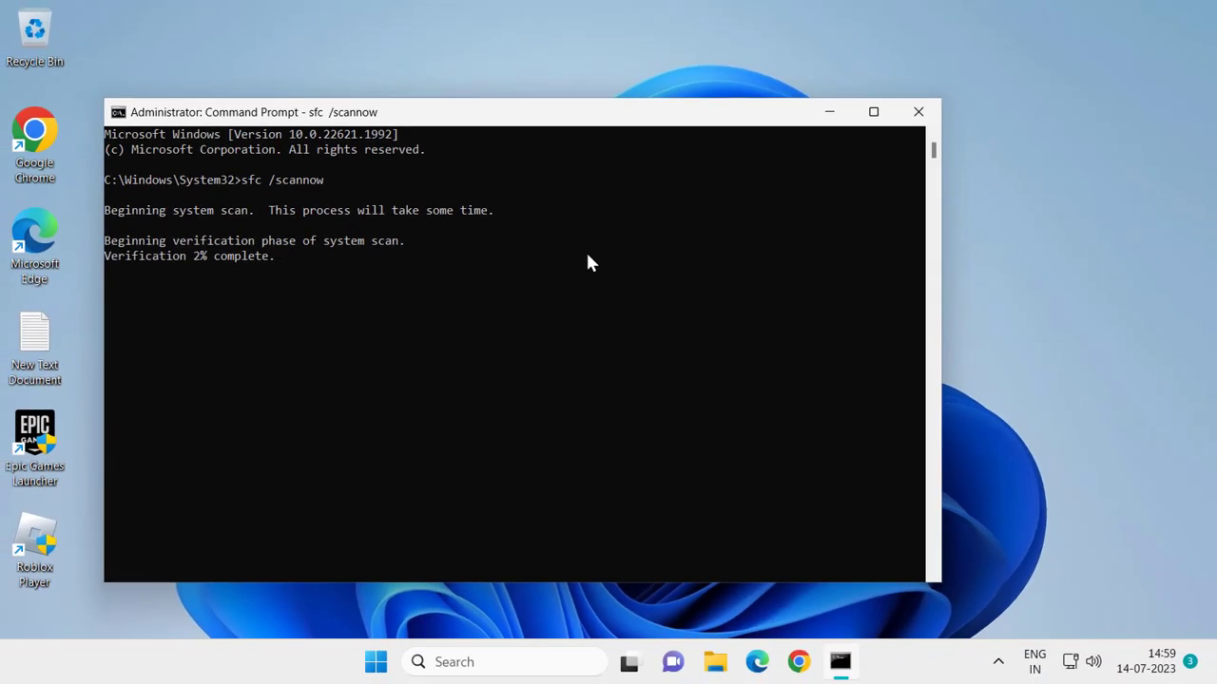
mouse_move(441, 301)
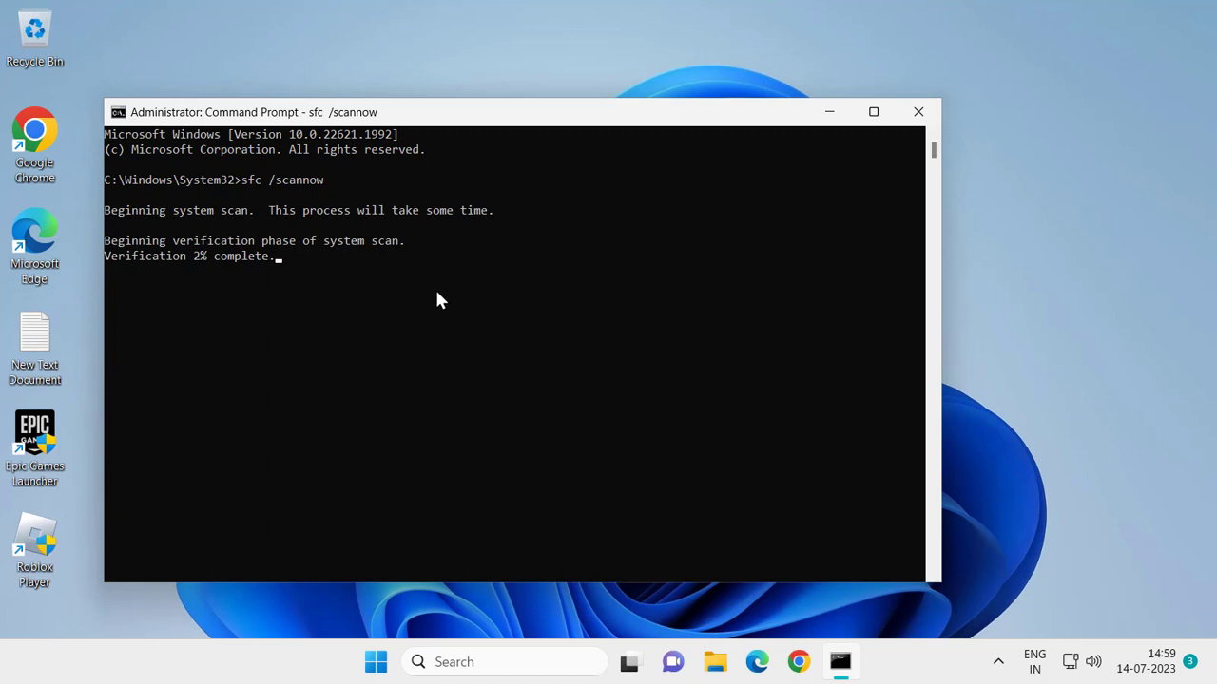